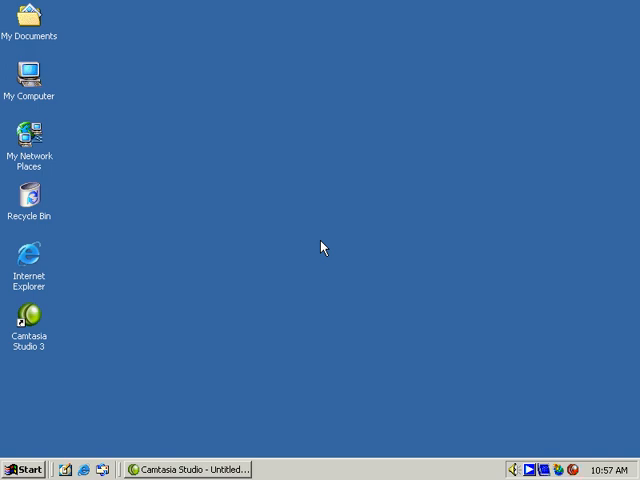
{"action": "mouse_move", "coordinate": [336, 28]}
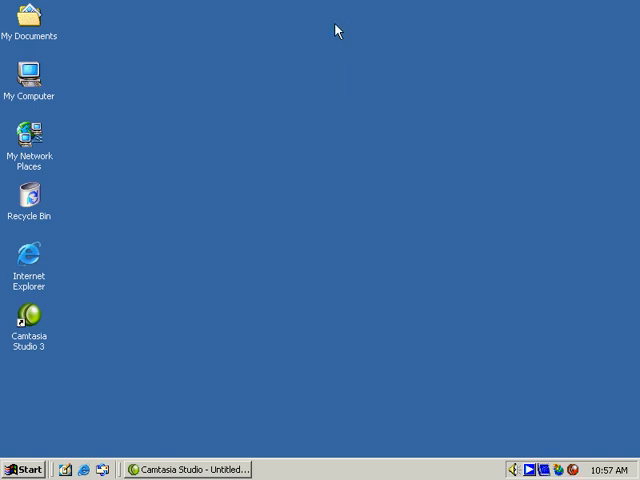
{"action": "mouse_move", "coordinate": [315, 80]}
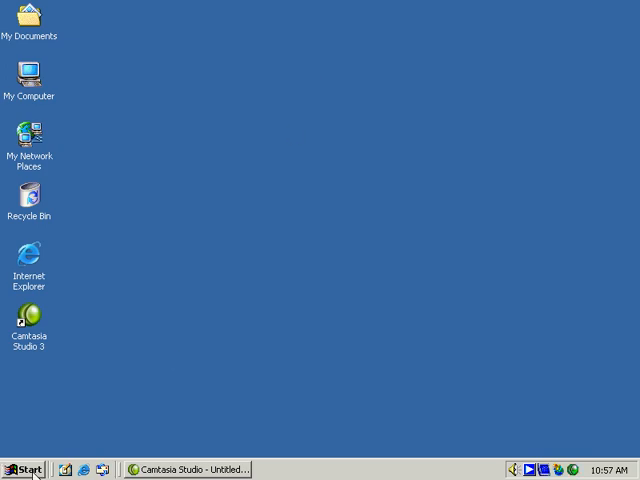
Browse from My Computer through the profile folder into My Documents\My Pictures
{"action": "double_click", "coordinate": [31, 77]}
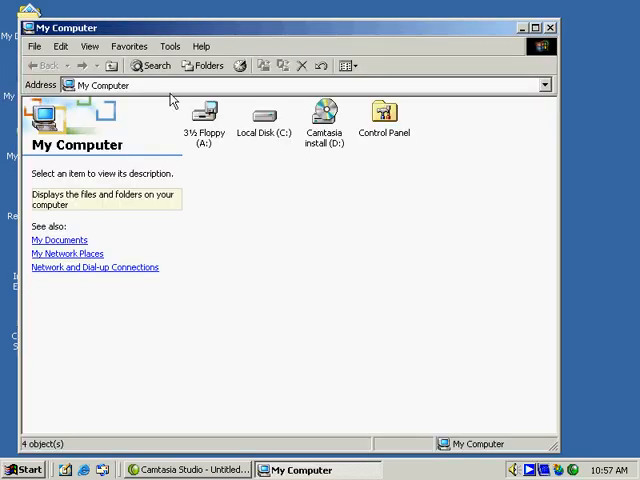
{"action": "double_click", "coordinate": [261, 112]}
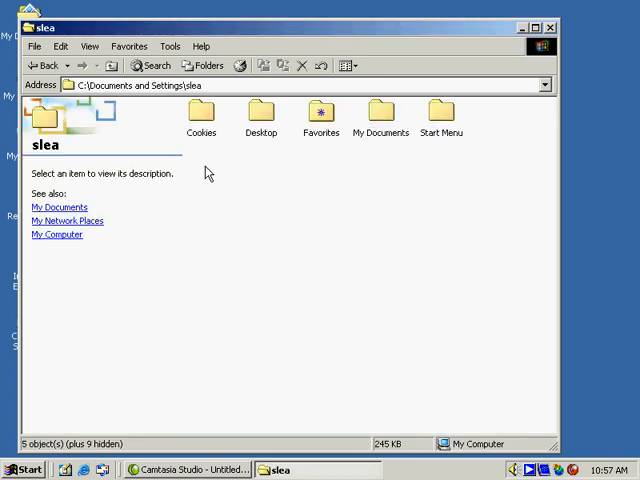
{"action": "double_click", "coordinate": [380, 113]}
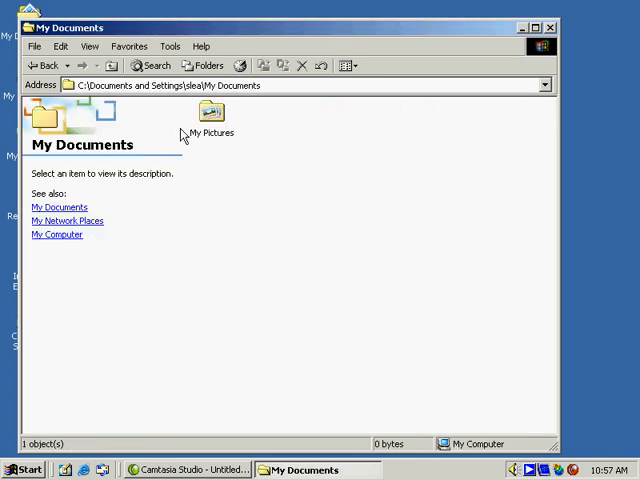
{"action": "double_click", "coordinate": [210, 115]}
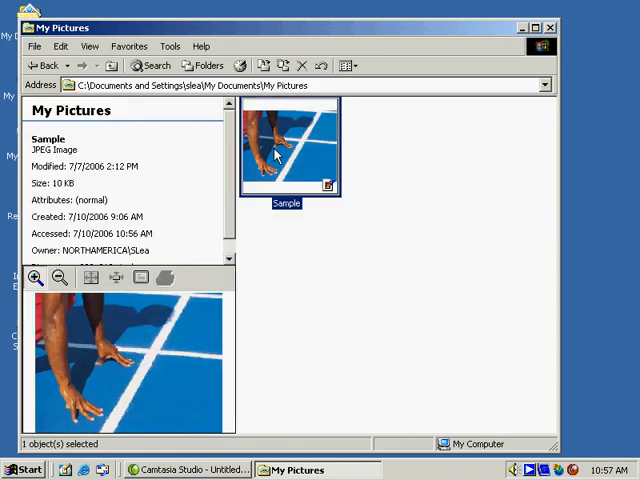
Bring up the Properties dialog for the Sample JPEG picture
{"action": "right_click", "coordinate": [285, 145]}
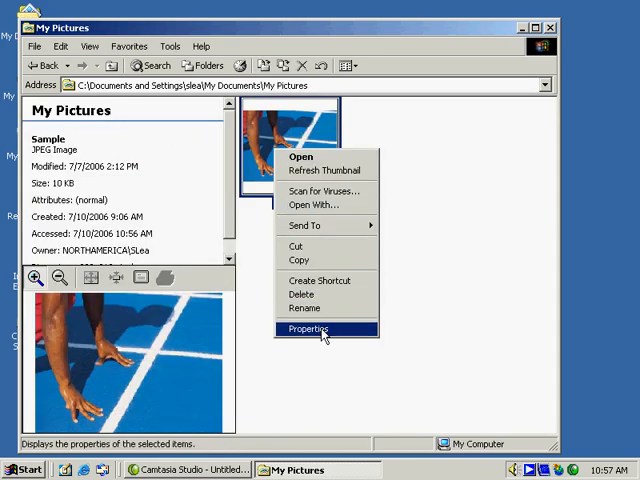
{"action": "left_click", "coordinate": [307, 329]}
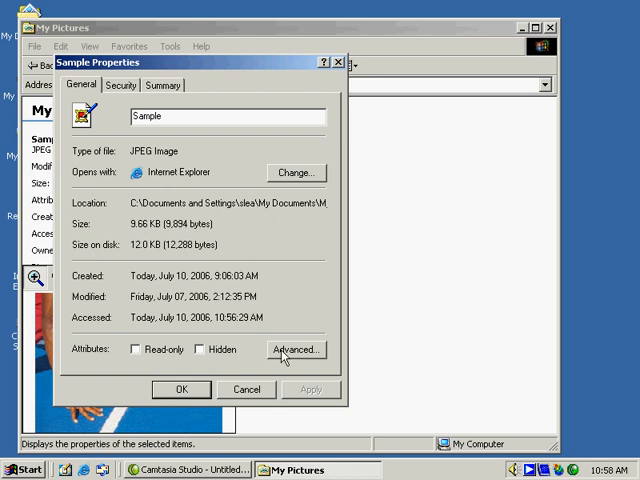
{"action": "left_click", "coordinate": [295, 349]}
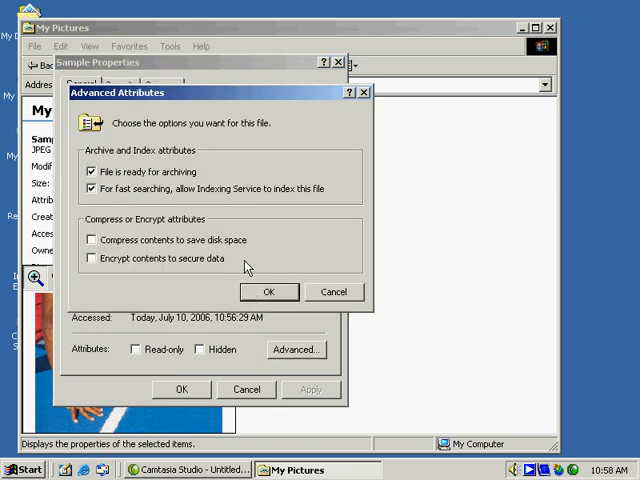
{"action": "mouse_move", "coordinate": [140, 218]}
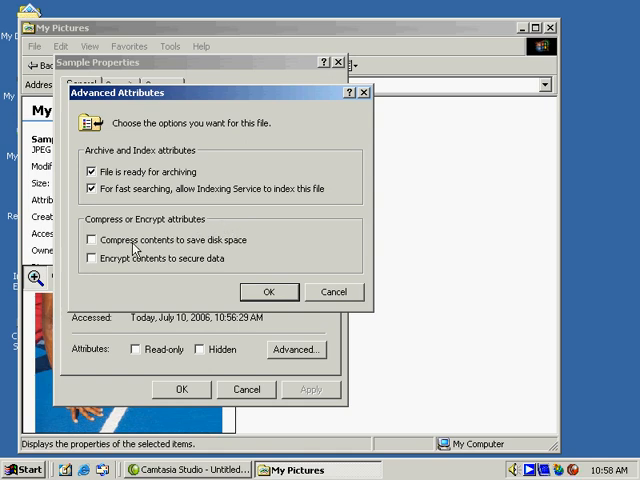
{"action": "mouse_move", "coordinate": [99, 267]}
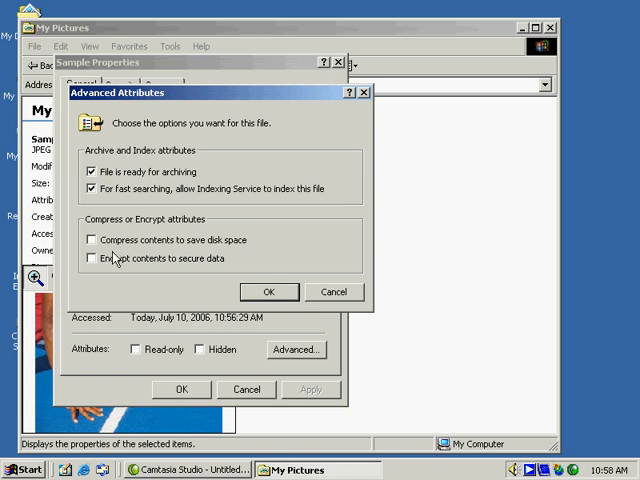
{"action": "left_click", "coordinate": [91, 258]}
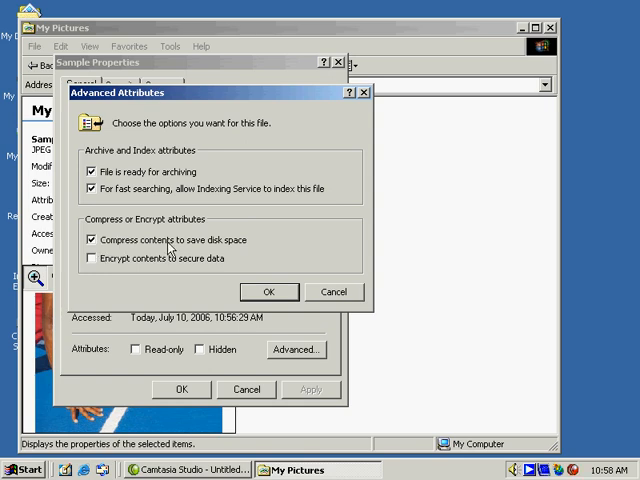
{"action": "mouse_move", "coordinate": [92, 263]}
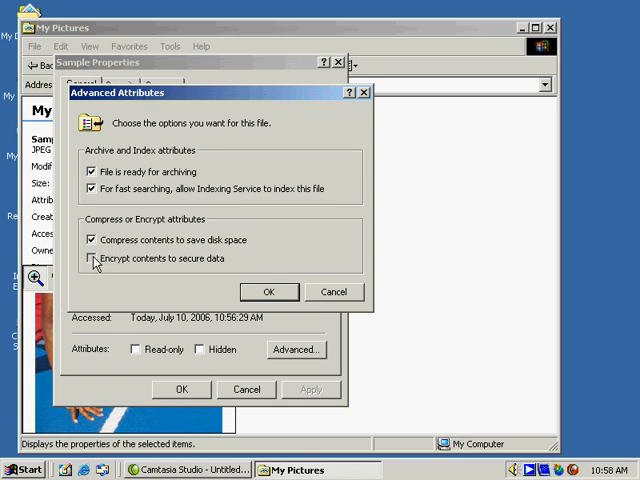
{"action": "left_click", "coordinate": [90, 258]}
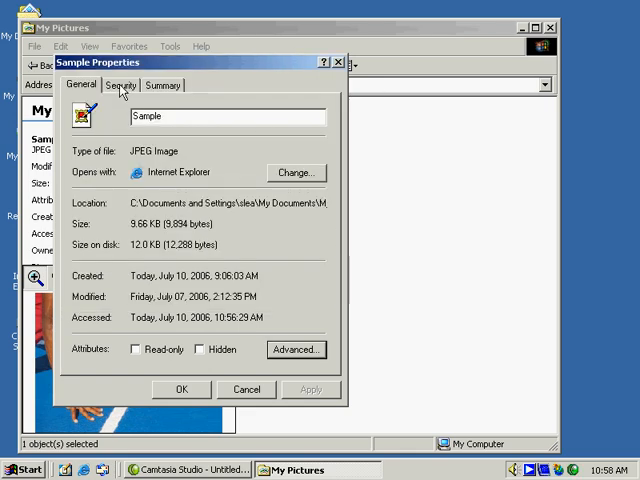
Show Sample's Security settings and select the third account to see its permissions
{"action": "left_click", "coordinate": [120, 84]}
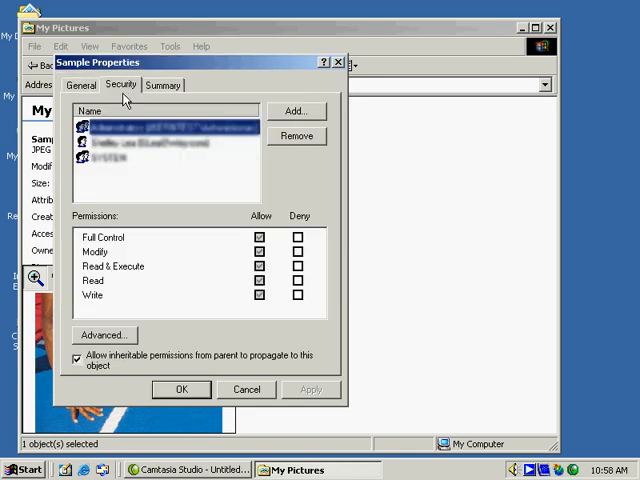
{"action": "mouse_move", "coordinate": [128, 263]}
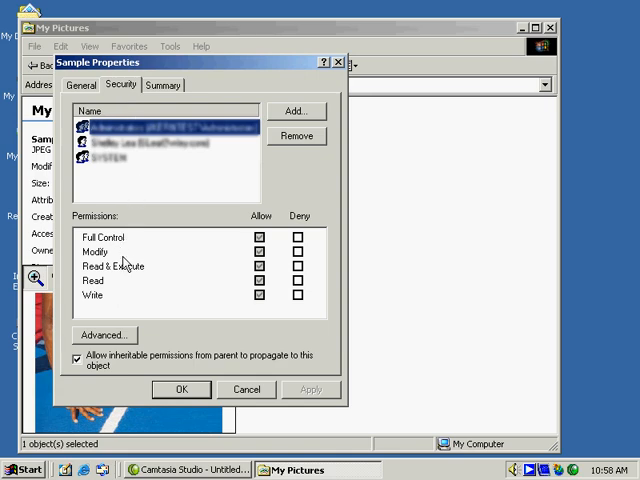
{"action": "mouse_move", "coordinate": [189, 167]}
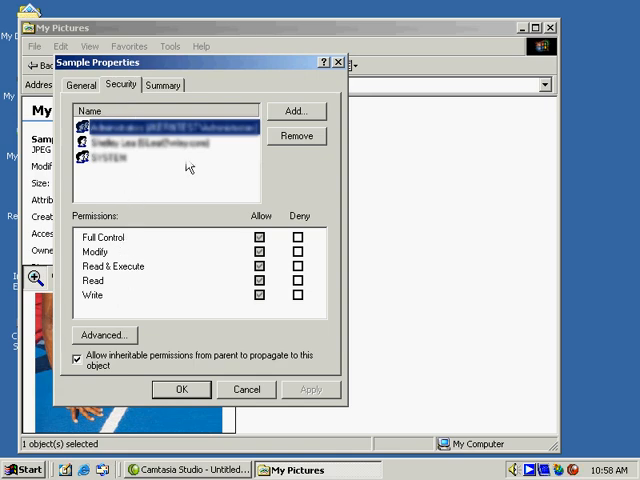
{"action": "mouse_move", "coordinate": [240, 205]}
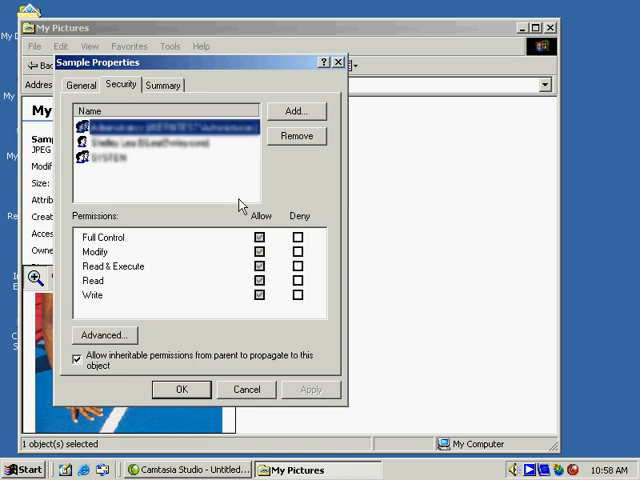
{"action": "left_click", "coordinate": [160, 142]}
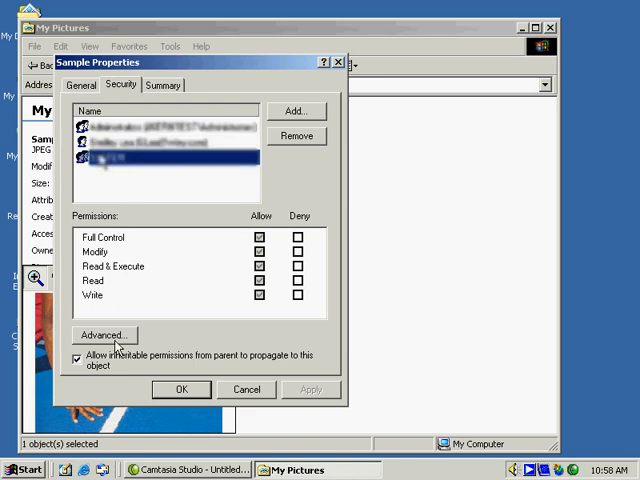
From Sample's advanced access control settings, start adding a new permission entry
{"action": "left_click", "coordinate": [103, 334]}
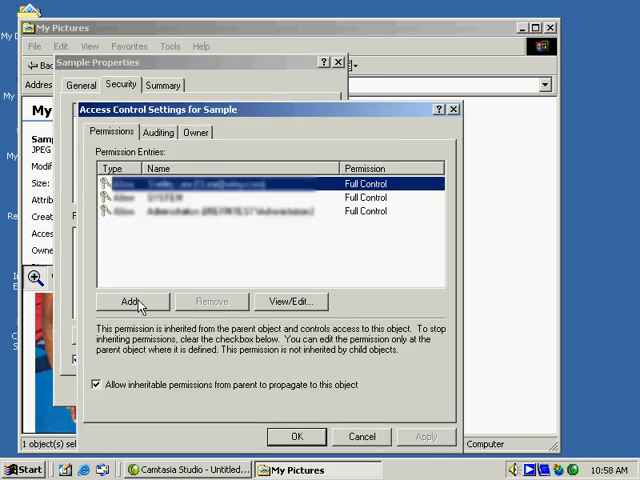
{"action": "left_click", "coordinate": [131, 301]}
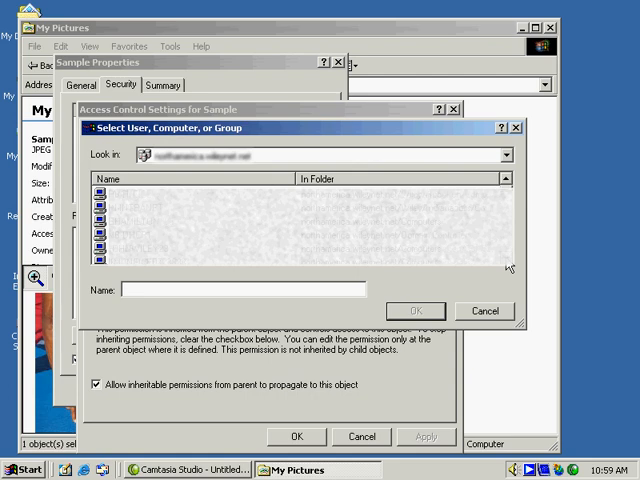
{"action": "mouse_move", "coordinate": [513, 258]}
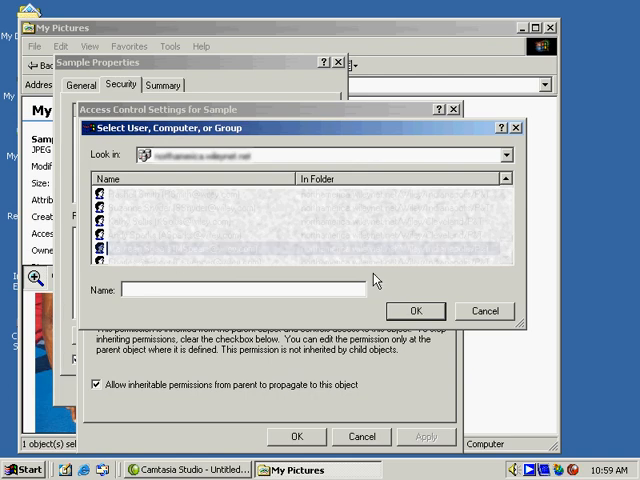
Confirm the chosen user, allow Read Attributes and Write Attributes, then clear all ticked permissions
{"action": "left_click", "coordinate": [416, 310]}
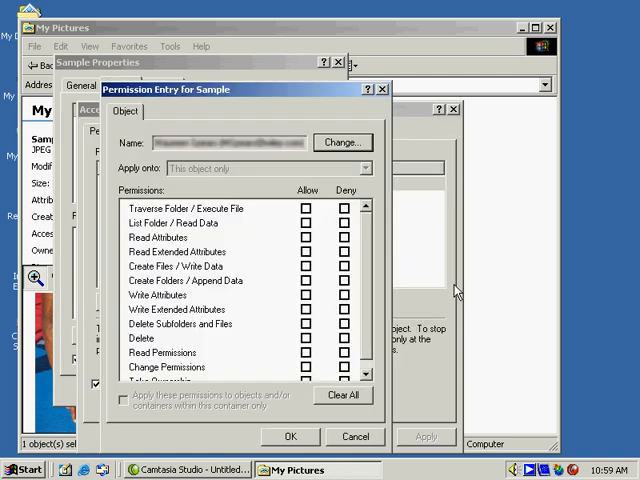
{"action": "mouse_move", "coordinate": [195, 205]}
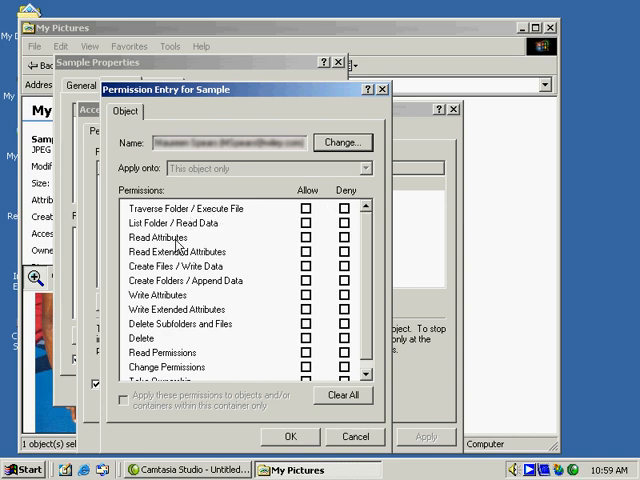
{"action": "left_click", "coordinate": [307, 237]}
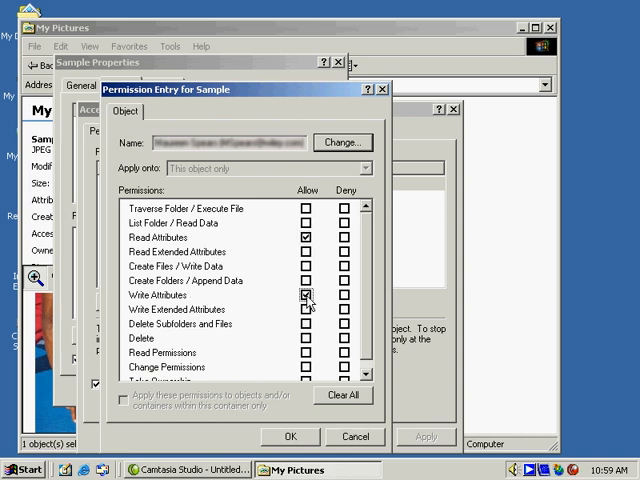
{"action": "left_click", "coordinate": [307, 338]}
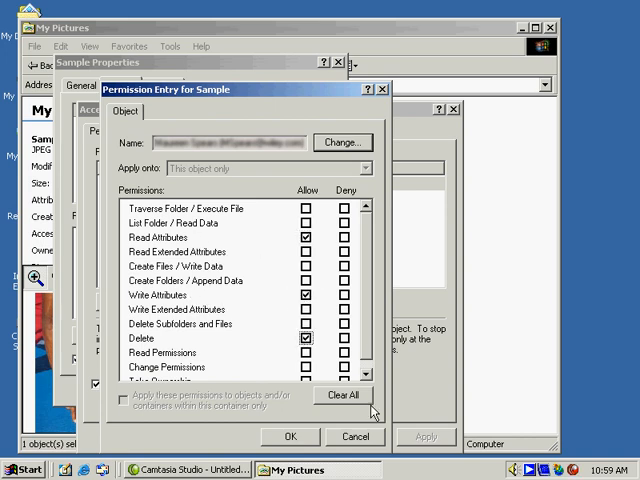
{"action": "left_click", "coordinate": [344, 395]}
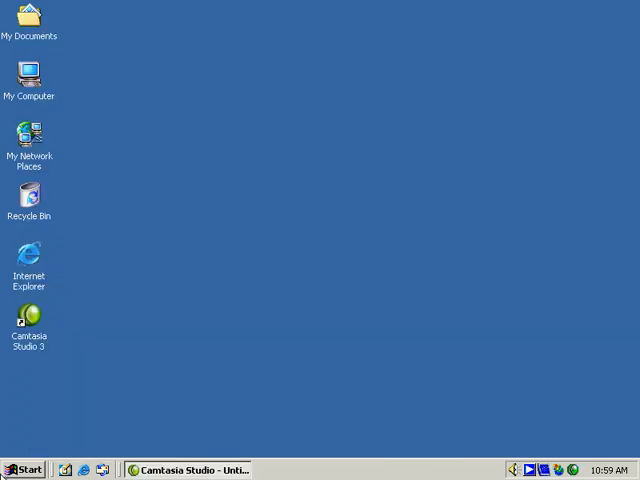
Launch a command prompt from the Start menu and list C:\ file attributes with attrib
{"action": "left_click", "coordinate": [24, 469]}
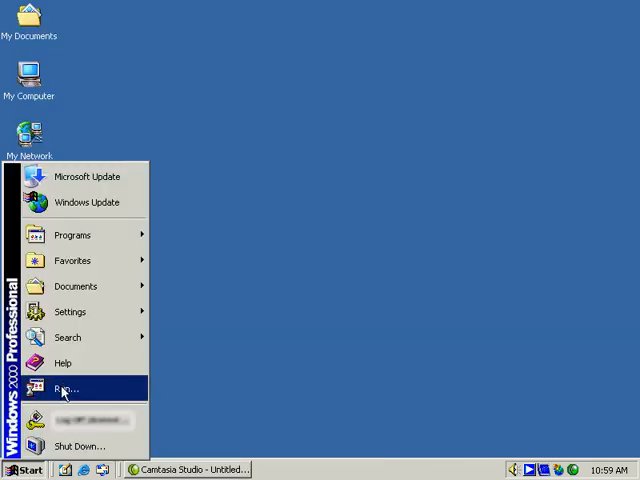
{"action": "left_click", "coordinate": [64, 389]}
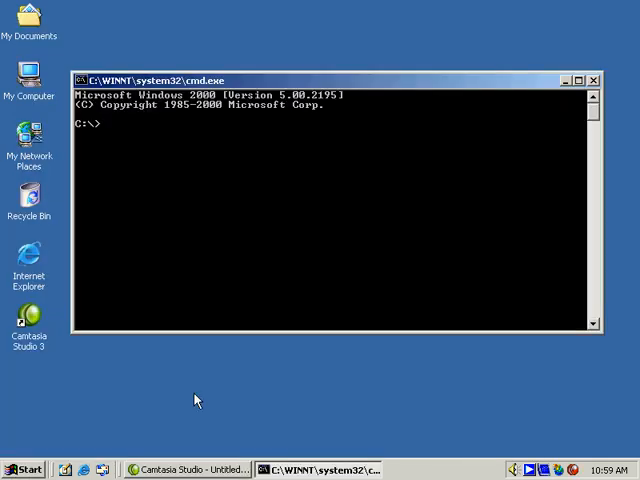
{"action": "type", "text": "atr"}
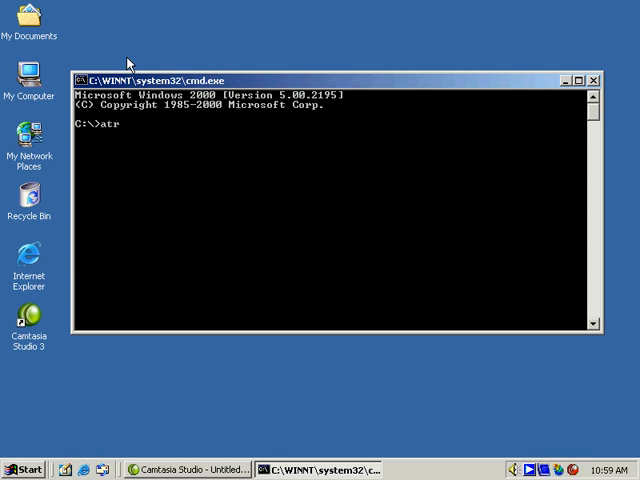
{"action": "type", "text": "t"}
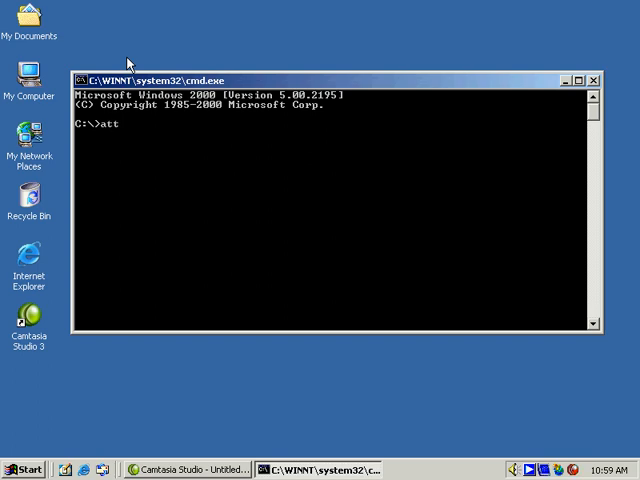
{"action": "key", "text": "Return"}
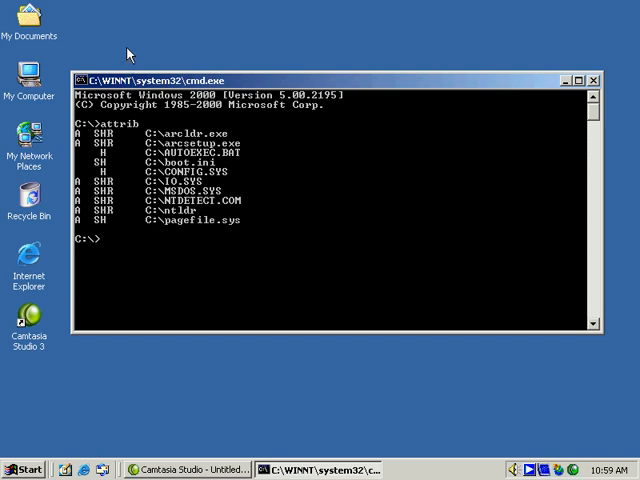
{"action": "mouse_move", "coordinate": [140, 91]}
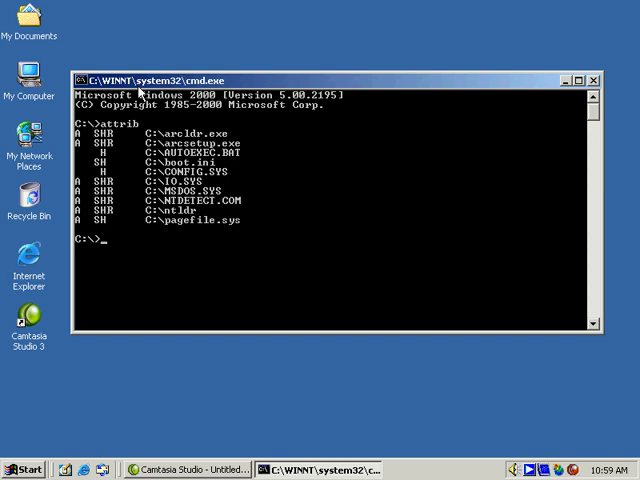
Show the attrib command's help with attrib /? and close the command prompt
{"action": "type", "text": "at"}
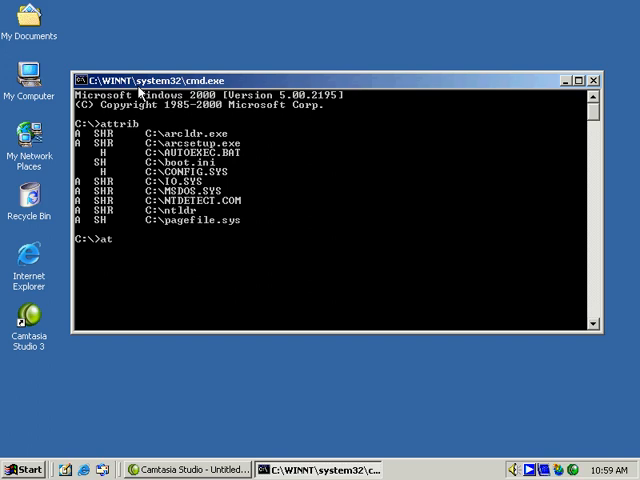
{"action": "type", "text": "ttrib /"}
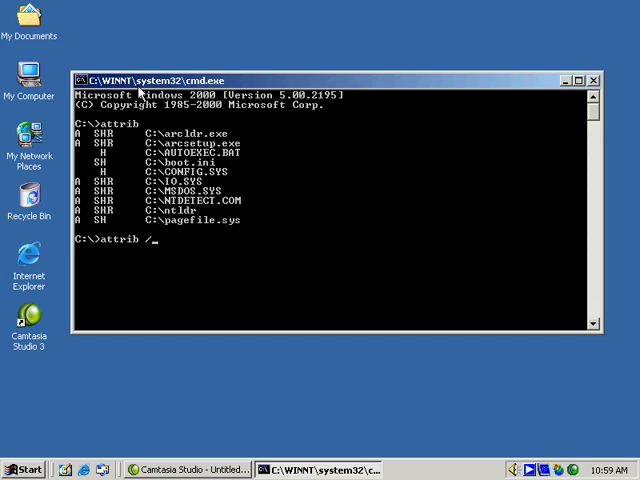
{"action": "key", "text": "Return"}
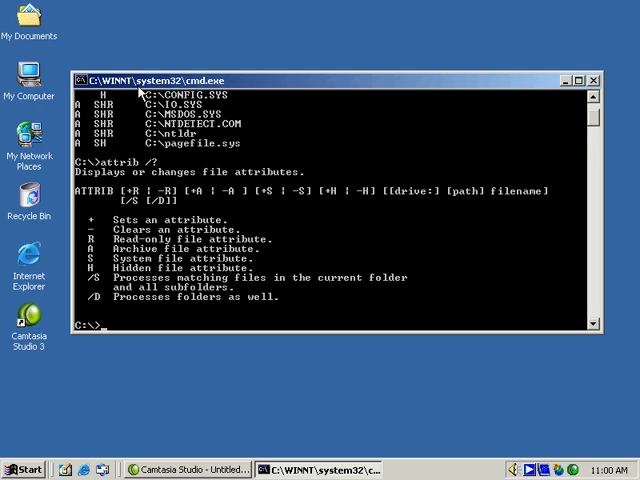
{"action": "left_click", "coordinate": [595, 80]}
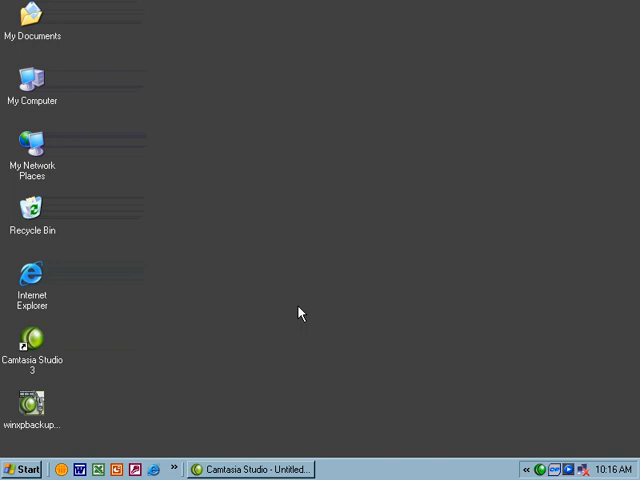
{"action": "mouse_move", "coordinate": [38, 408]}
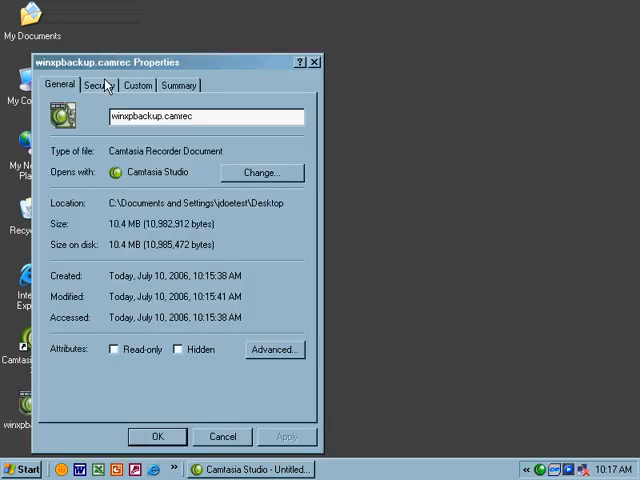
{"action": "mouse_move", "coordinate": [102, 130]}
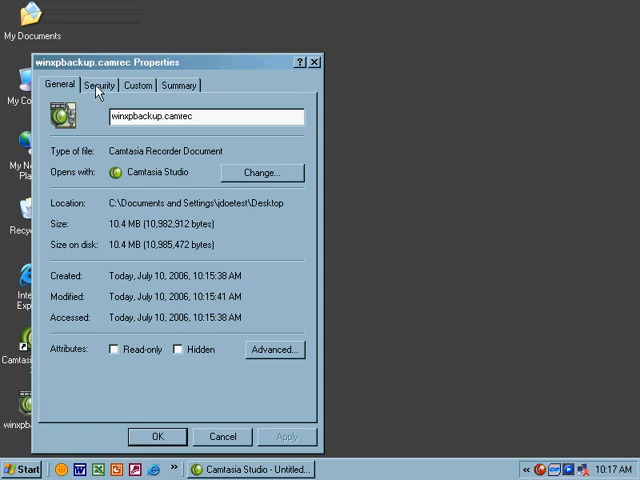
{"action": "mouse_move", "coordinate": [133, 359]}
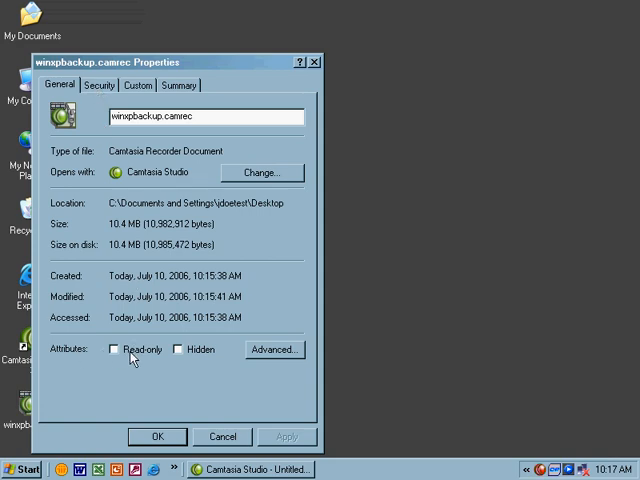
{"action": "mouse_move", "coordinate": [240, 362]}
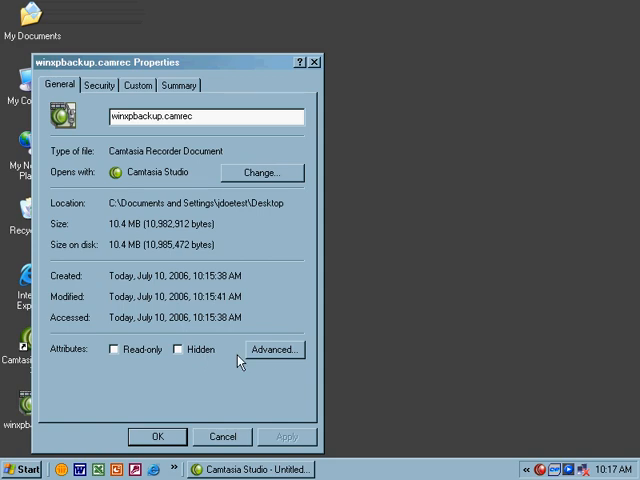
Review winxpbackup.camrec's Advanced Attributes and cancel without changing anything
{"action": "left_click", "coordinate": [272, 349]}
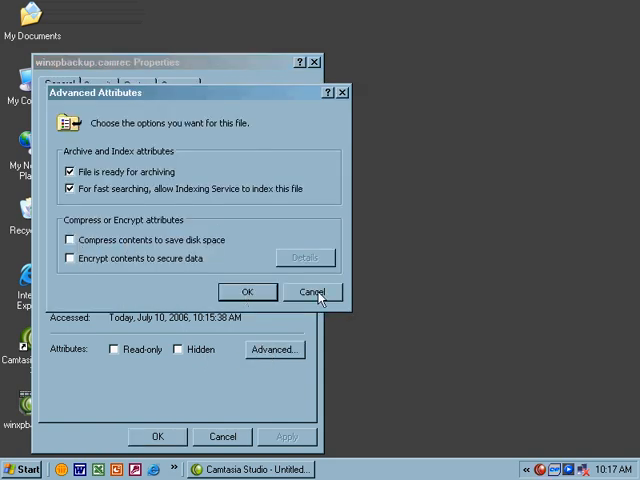
{"action": "left_click", "coordinate": [313, 291]}
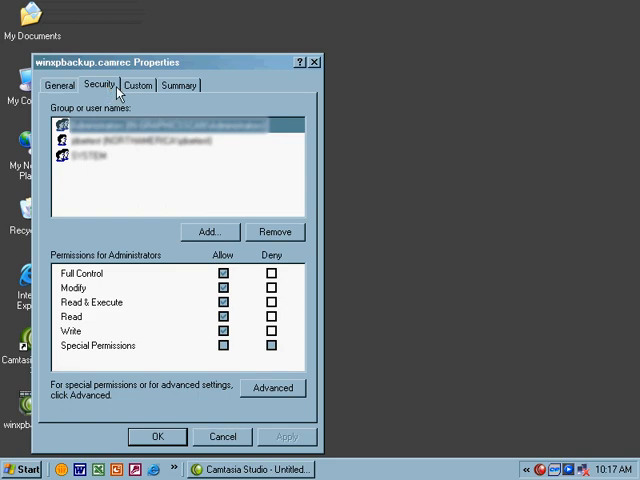
{"action": "mouse_move", "coordinate": [107, 299]}
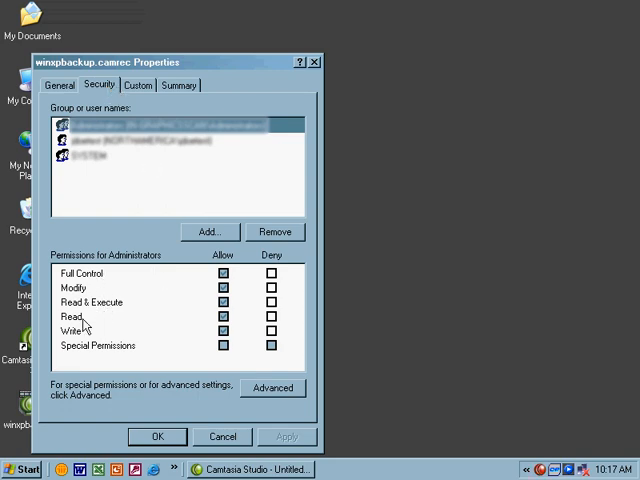
{"action": "mouse_move", "coordinate": [190, 350]}
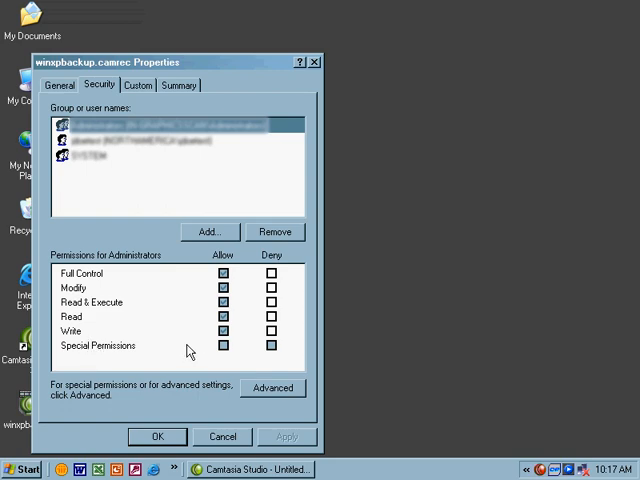
{"action": "mouse_move", "coordinate": [253, 399]}
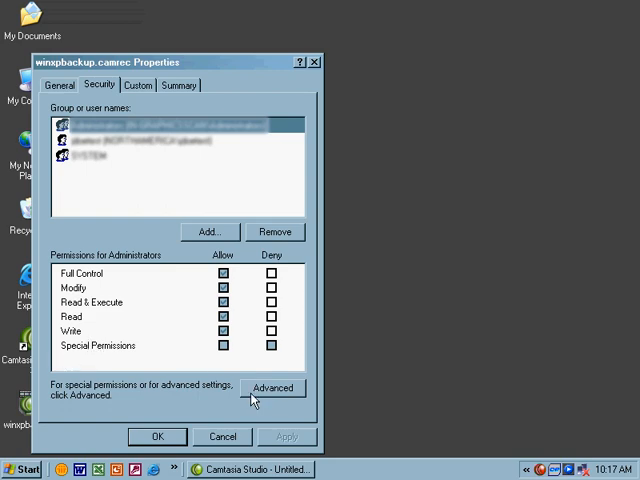
Browse the file's advanced security Auditing and Effective Permissions tabs, then accept and close
{"action": "left_click", "coordinate": [273, 388]}
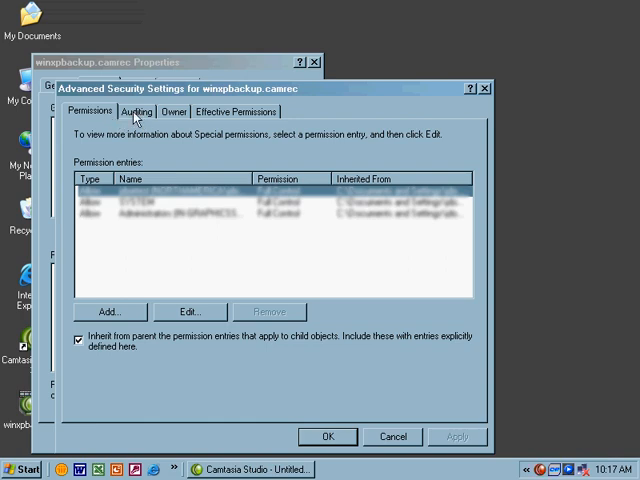
{"action": "left_click", "coordinate": [135, 111]}
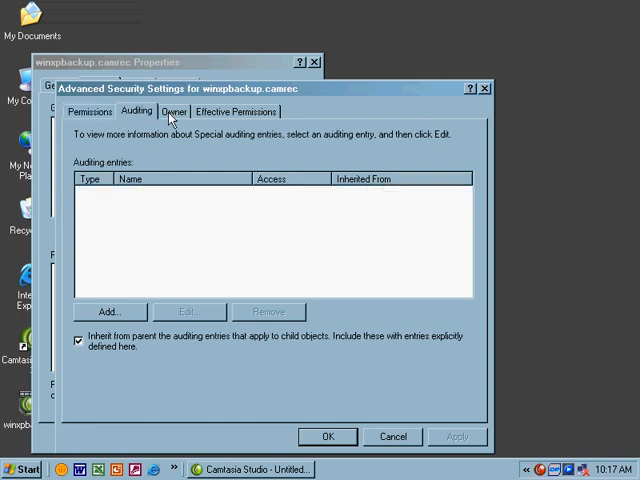
{"action": "left_click", "coordinate": [237, 111]}
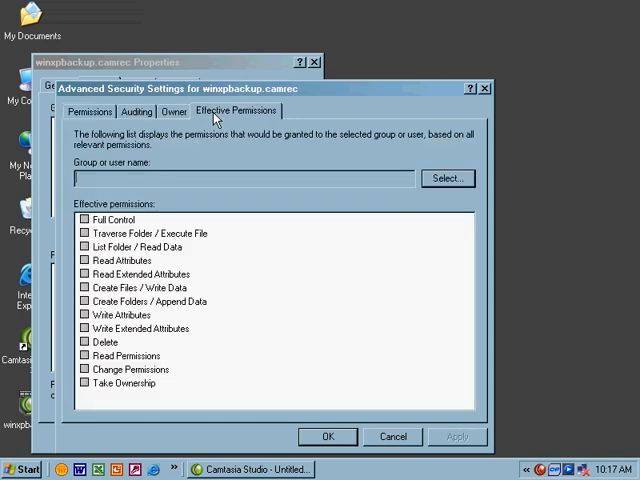
{"action": "mouse_move", "coordinate": [138, 223]}
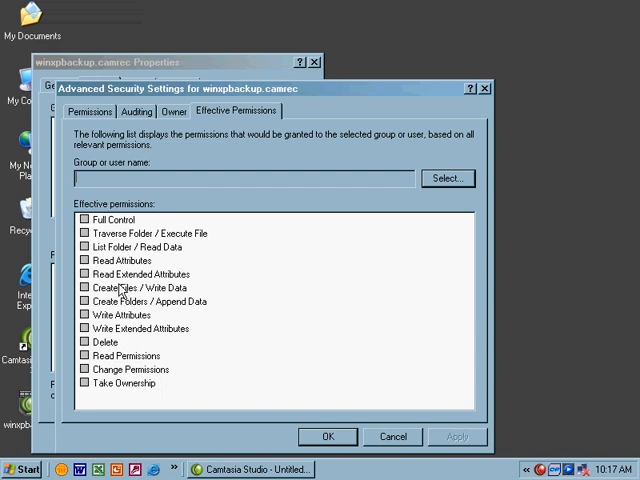
{"action": "mouse_move", "coordinate": [143, 261]}
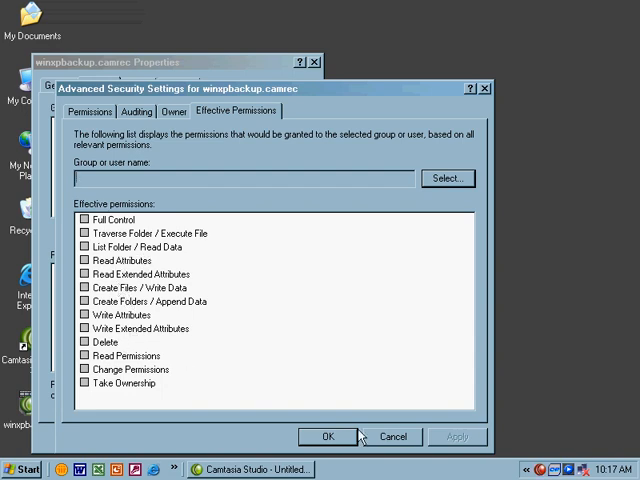
{"action": "left_click", "coordinate": [328, 437]}
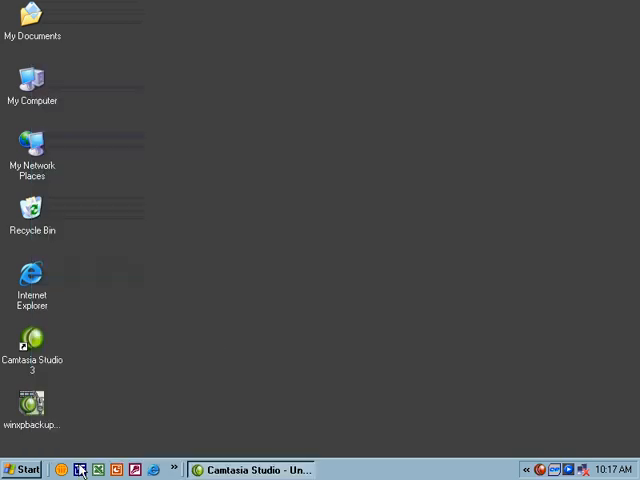
Launch Windows Firewall from Start > Settings > Control Panel
{"action": "left_click", "coordinate": [24, 470]}
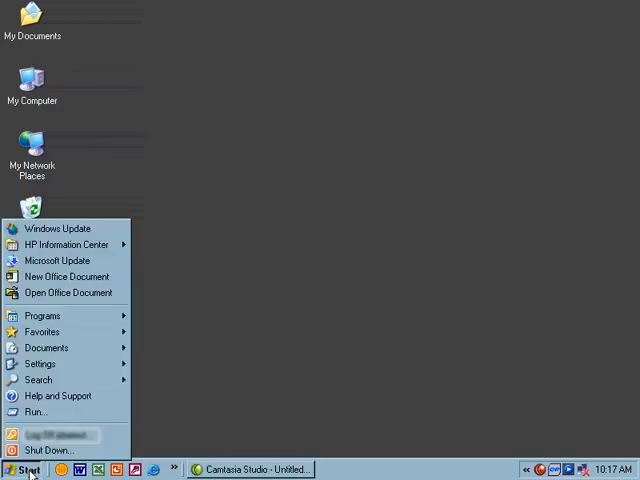
{"action": "left_click", "coordinate": [42, 316]}
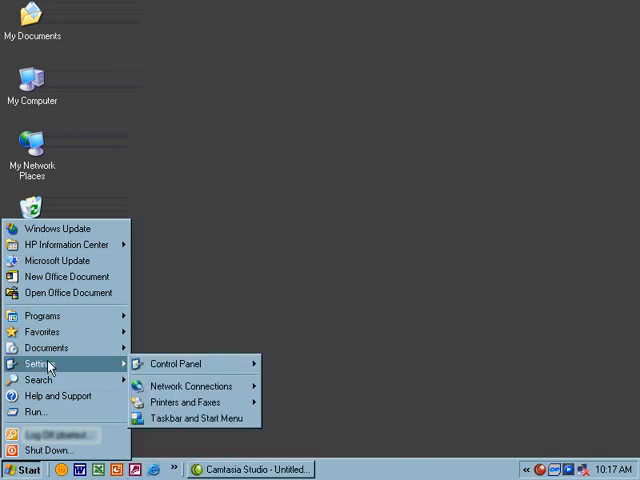
{"action": "left_click", "coordinate": [175, 363]}
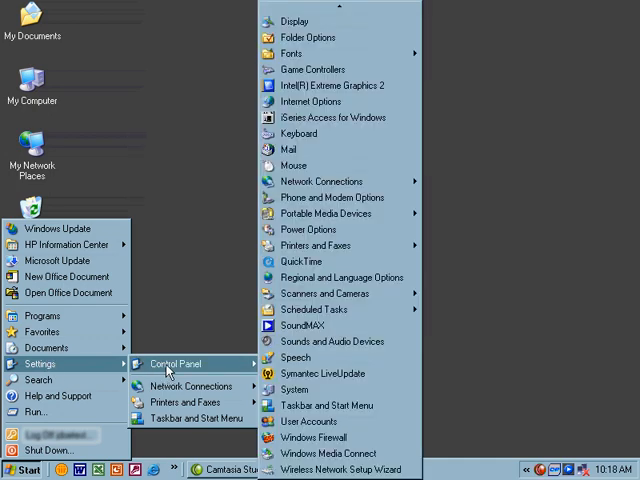
{"action": "mouse_move", "coordinate": [315, 437]}
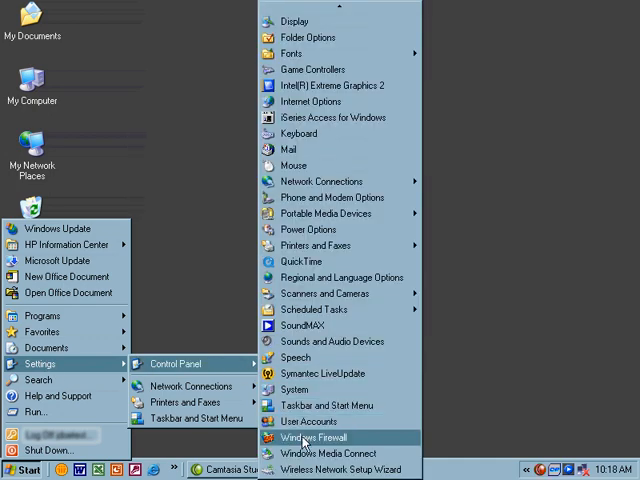
{"action": "left_click", "coordinate": [328, 437]}
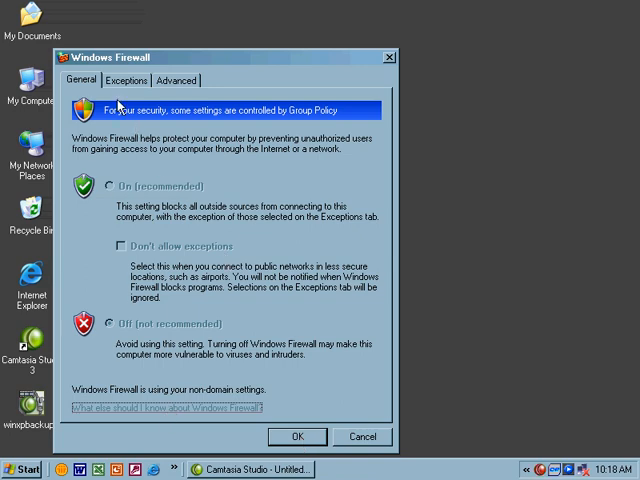
View the firewall's Exceptions list, then its Advanced connection, logging and ICMP options
{"action": "left_click", "coordinate": [125, 80]}
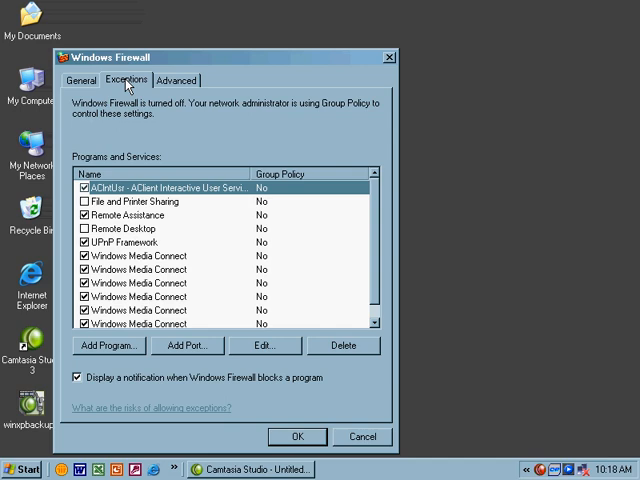
{"action": "mouse_move", "coordinate": [190, 85]}
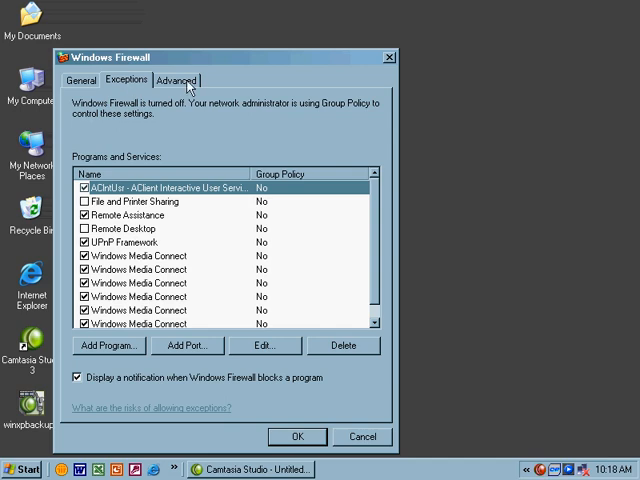
{"action": "left_click", "coordinate": [176, 80]}
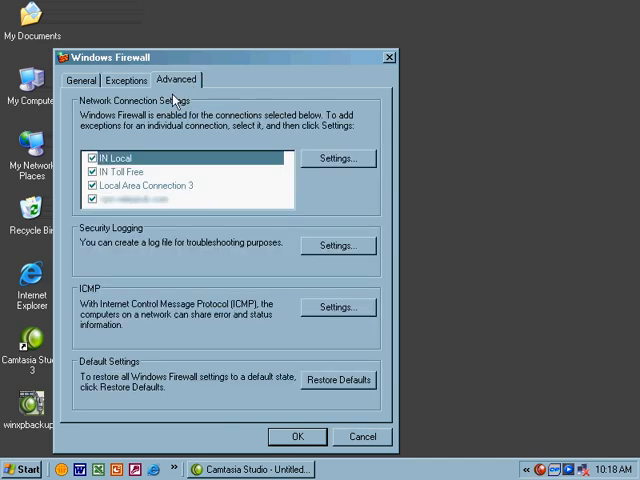
{"action": "mouse_move", "coordinate": [108, 140]}
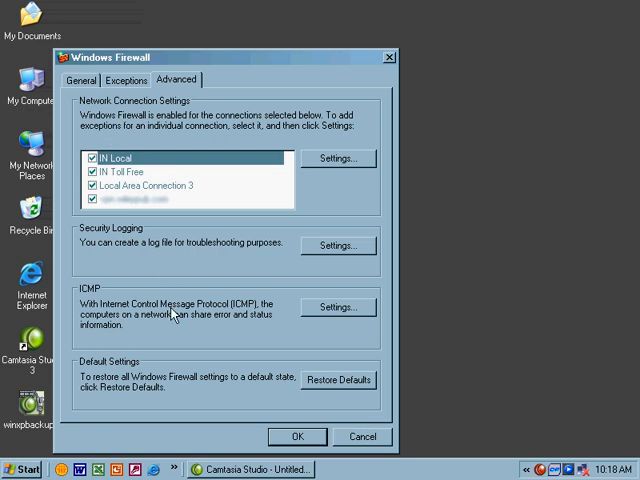
{"action": "mouse_move", "coordinate": [172, 320]}
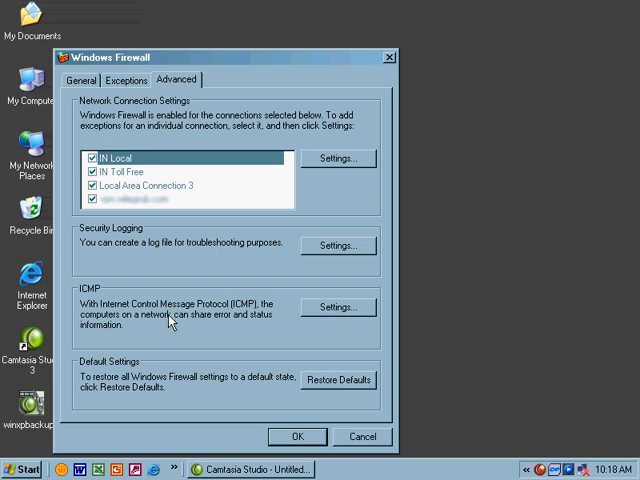
{"action": "mouse_move", "coordinate": [267, 385]}
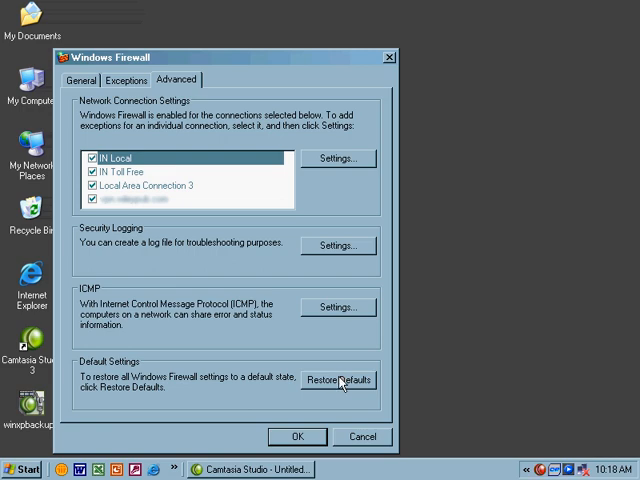
{"action": "mouse_move", "coordinate": [338, 381]}
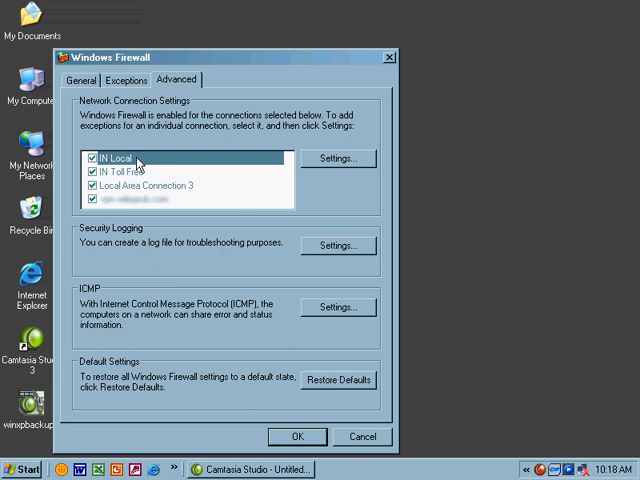
{"action": "mouse_move", "coordinate": [155, 188]}
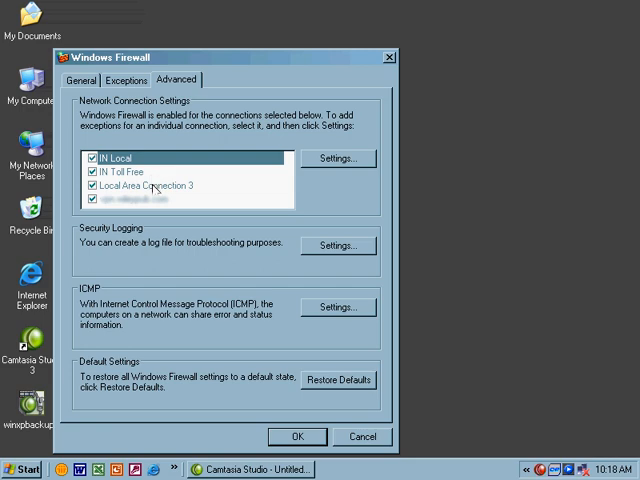